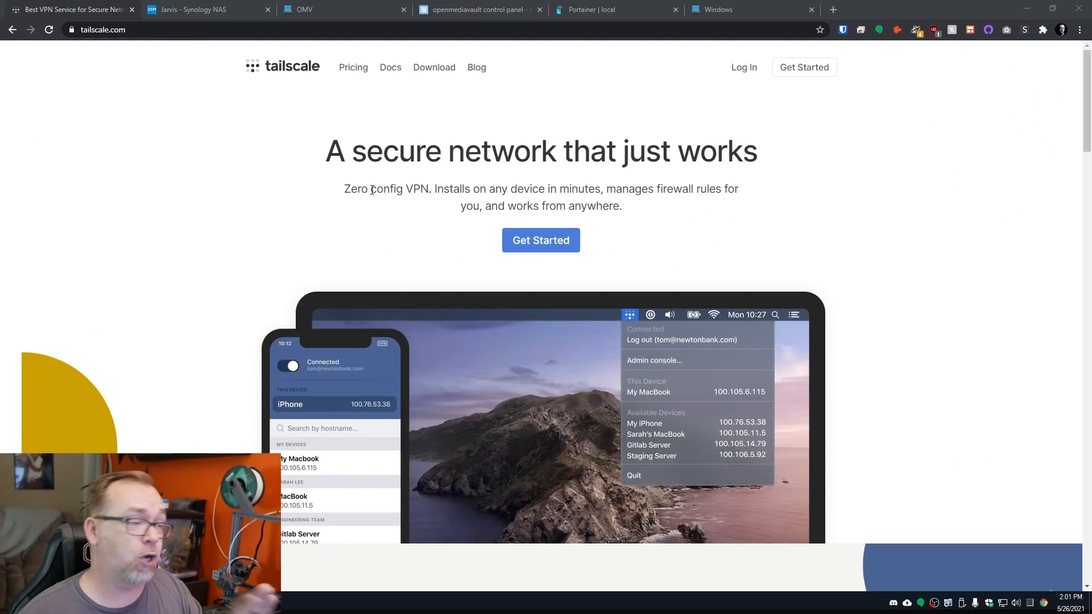
scroll(down, 3)
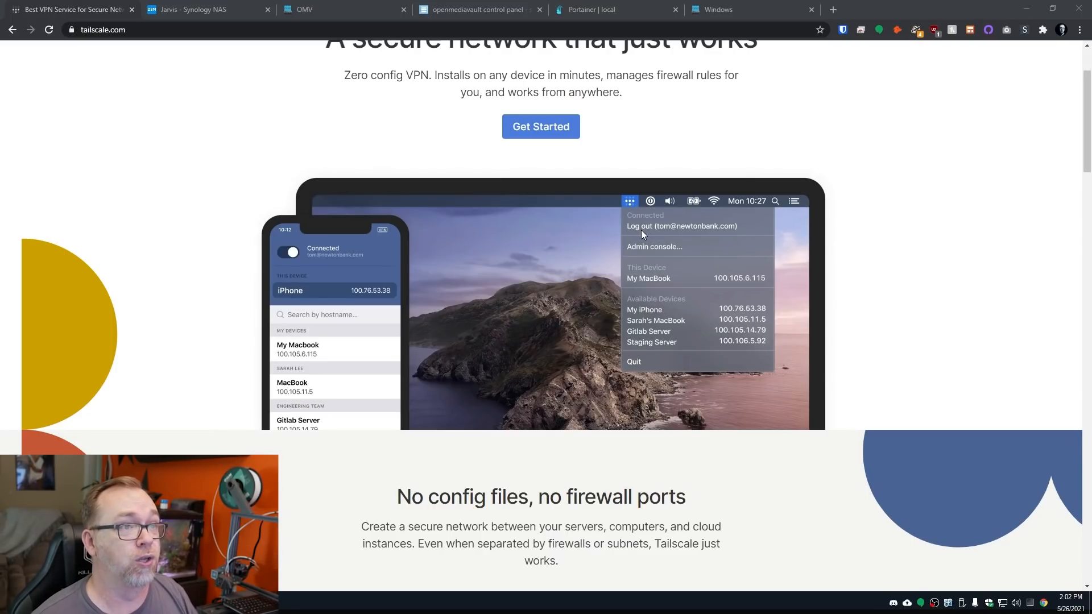
mouse_move(677, 256)
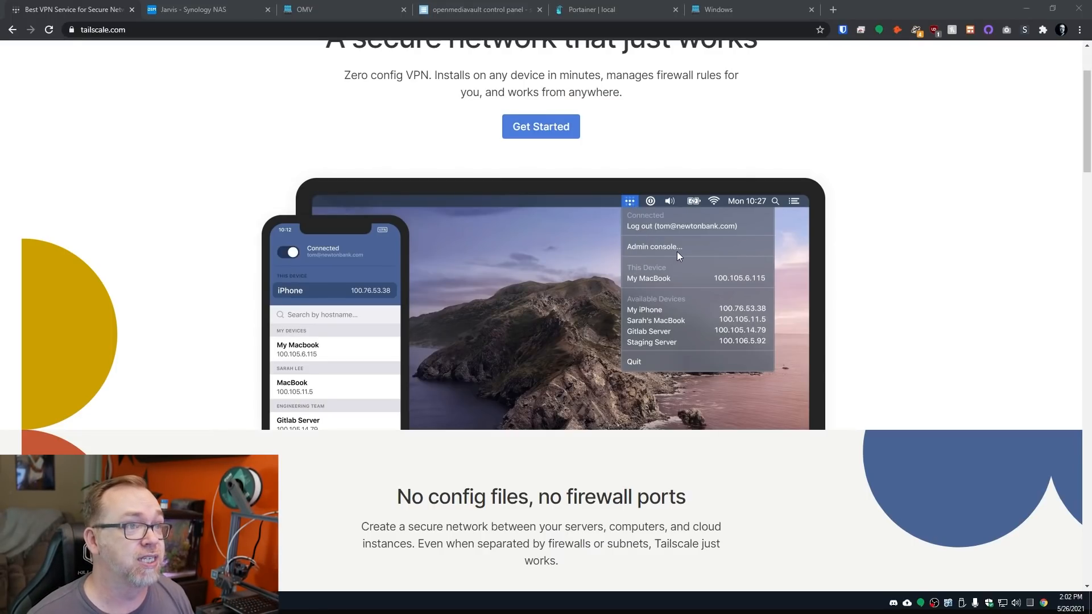
scroll(down, 3)
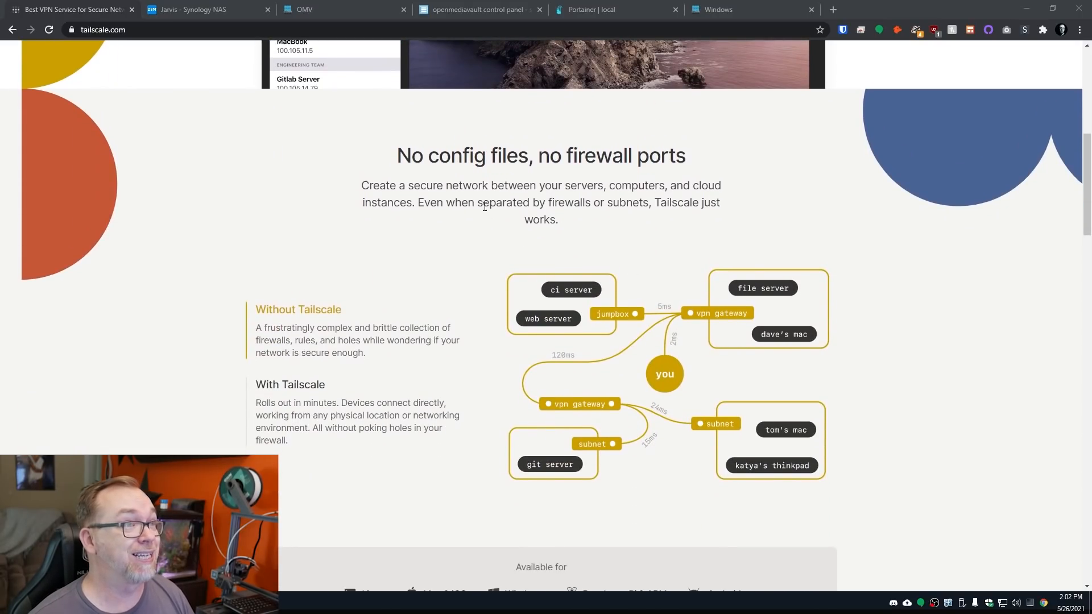